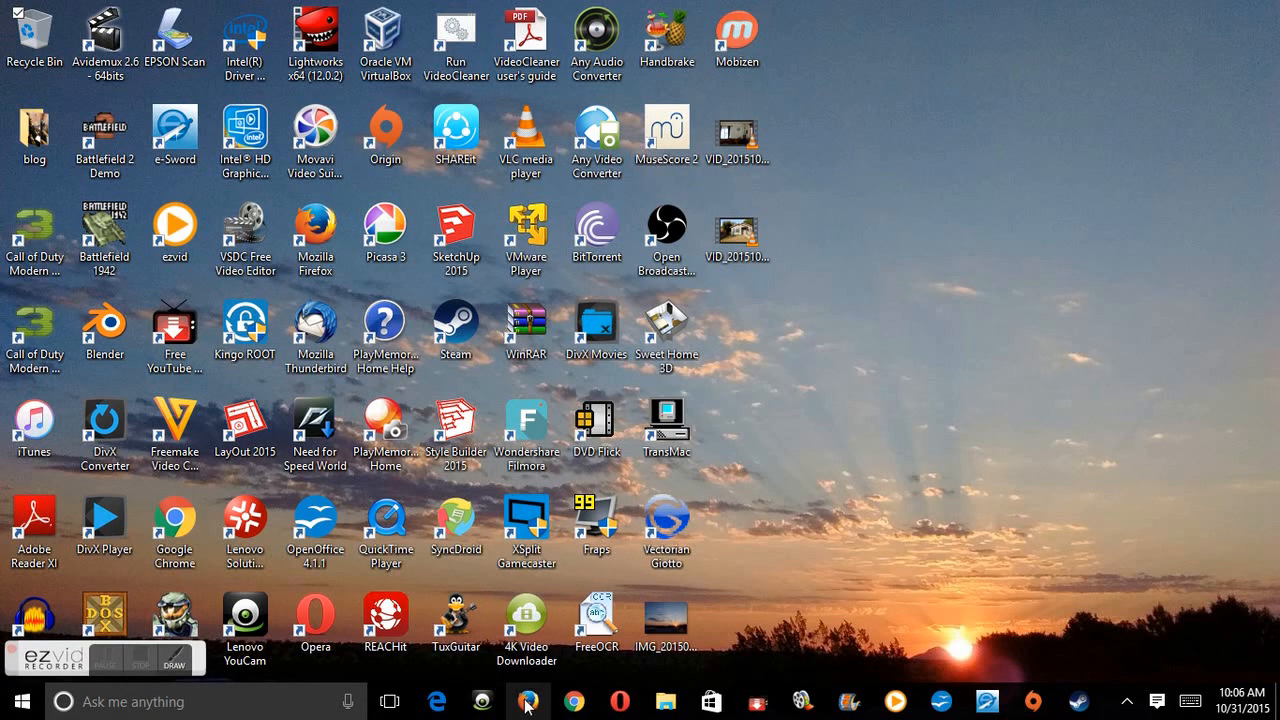
mouse_move(436, 700)
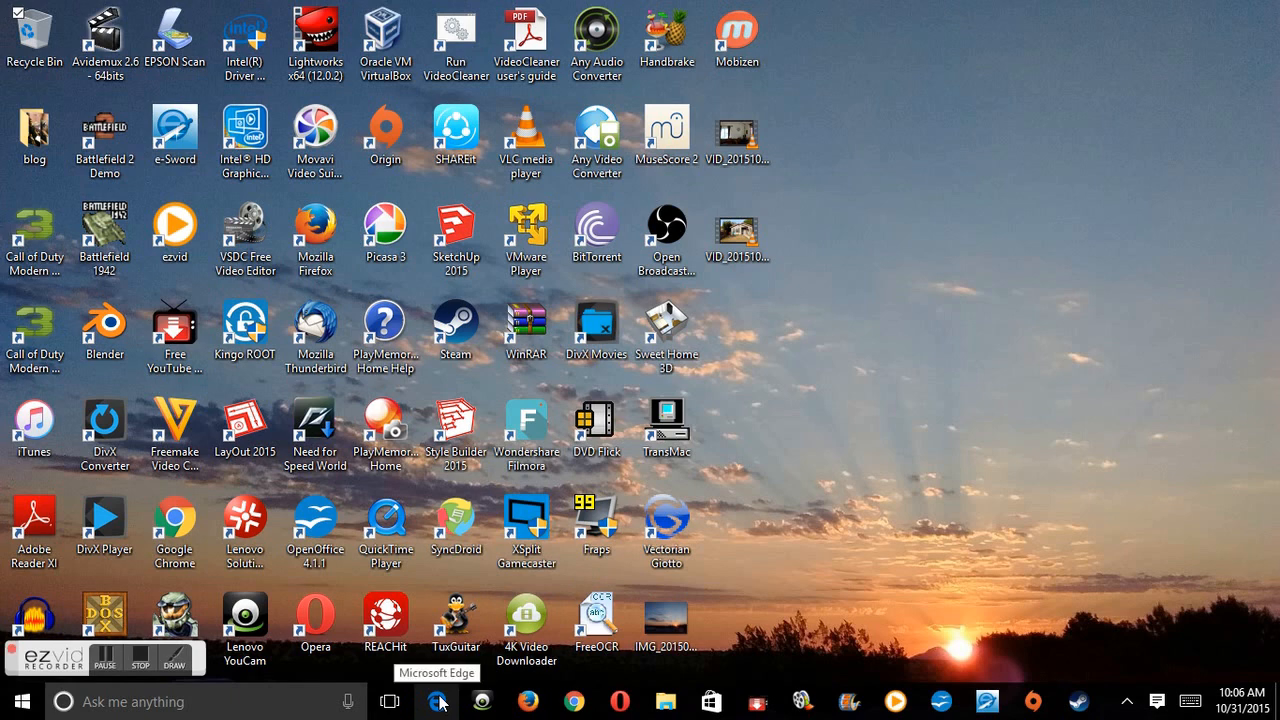
Launch Microsoft Edge from the taskbar so its Start page appears.
click(436, 700)
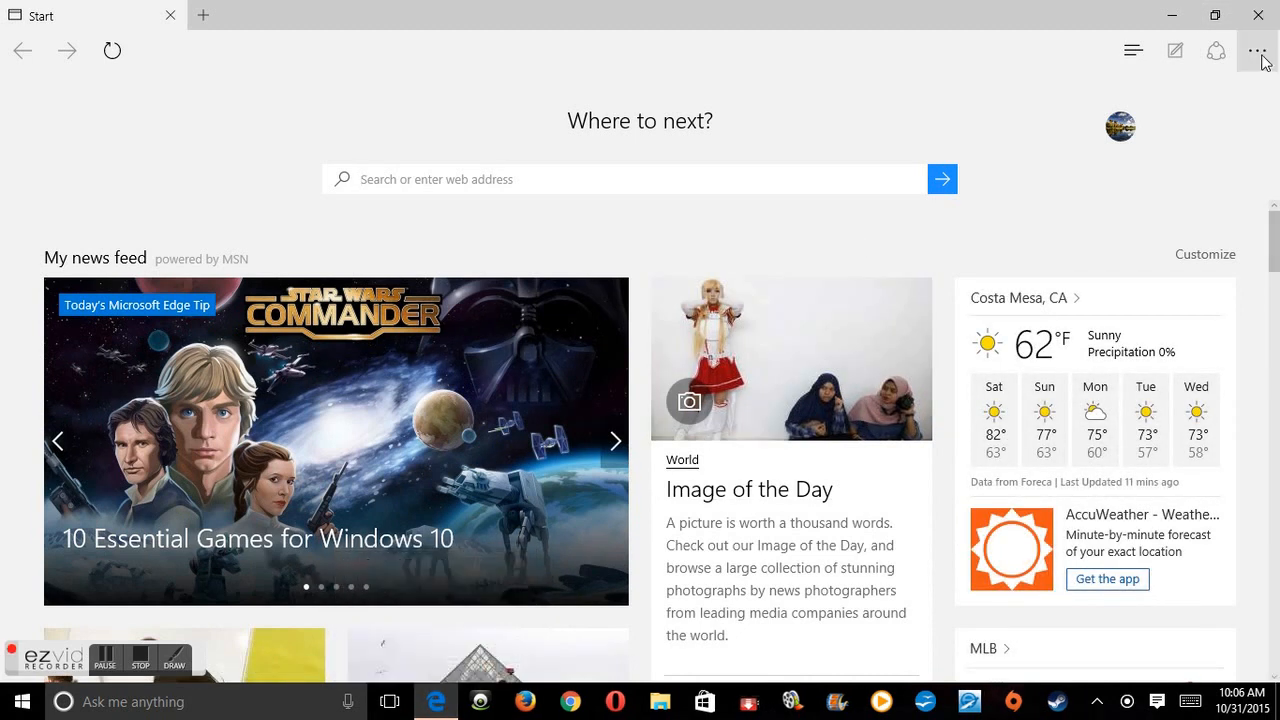
mouse_move(1256, 50)
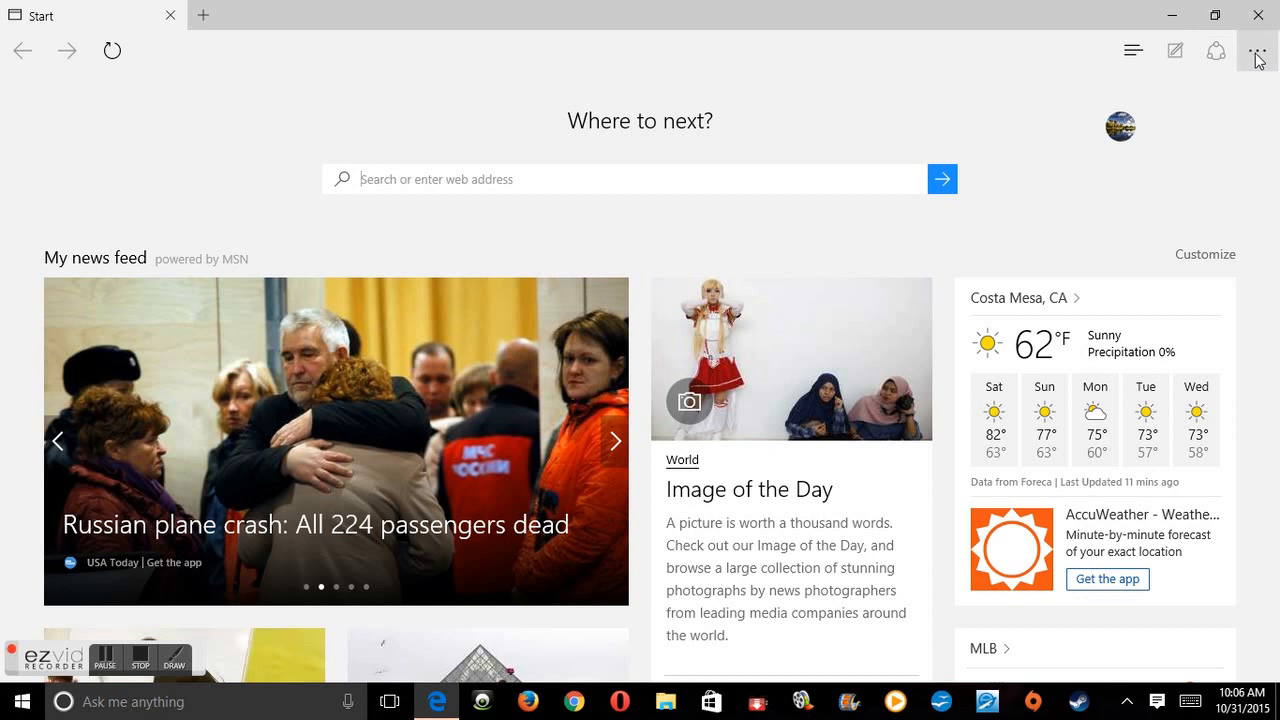
click(1256, 50)
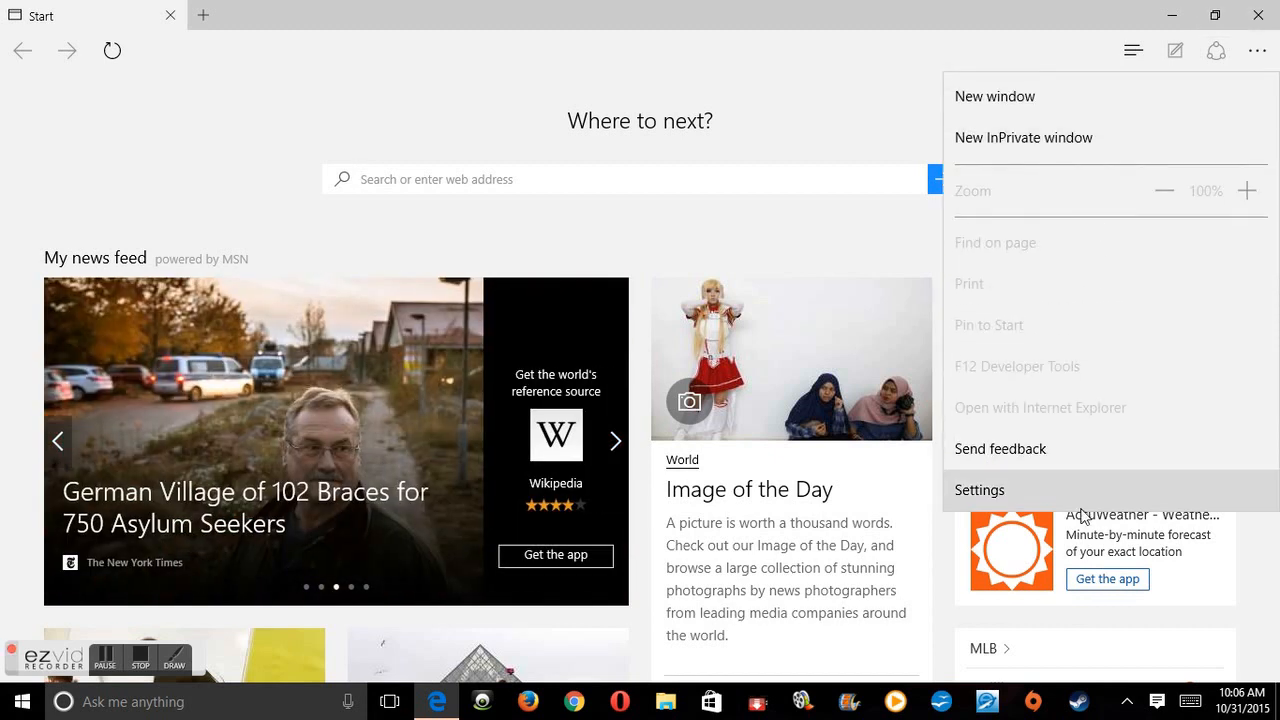
mouse_move(1084, 496)
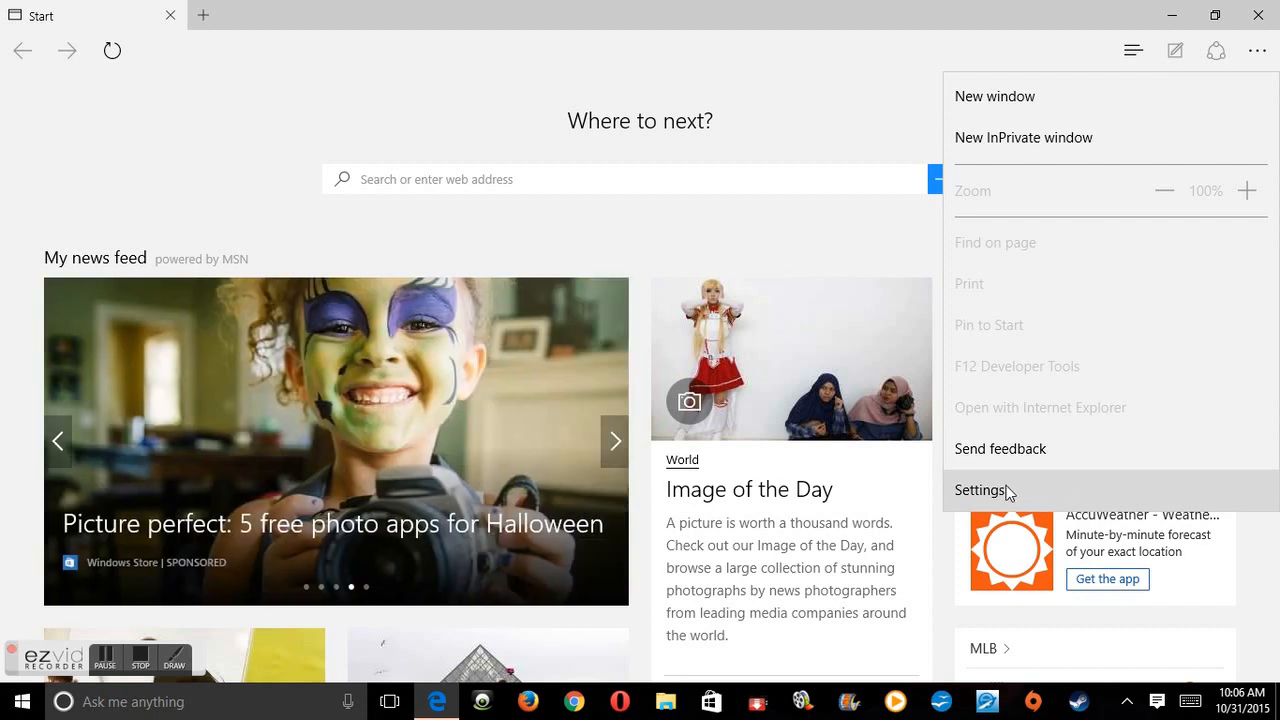
click(980, 490)
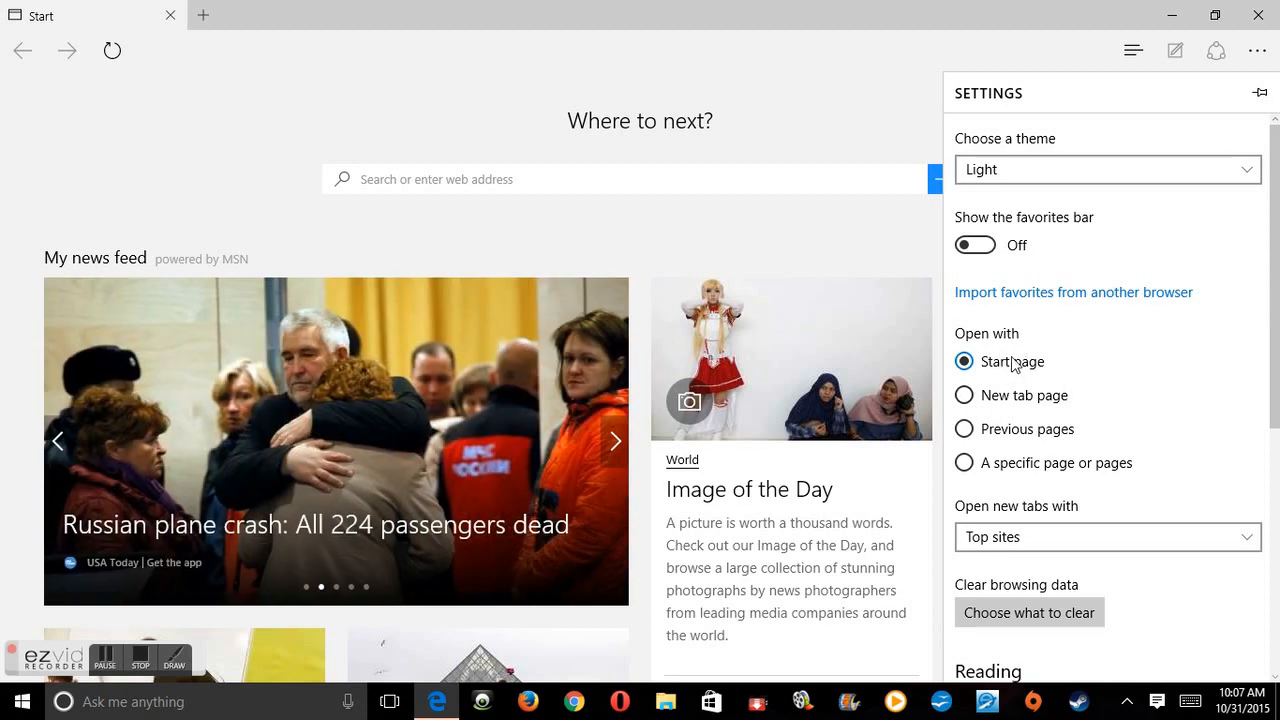
mouse_move(1060, 352)
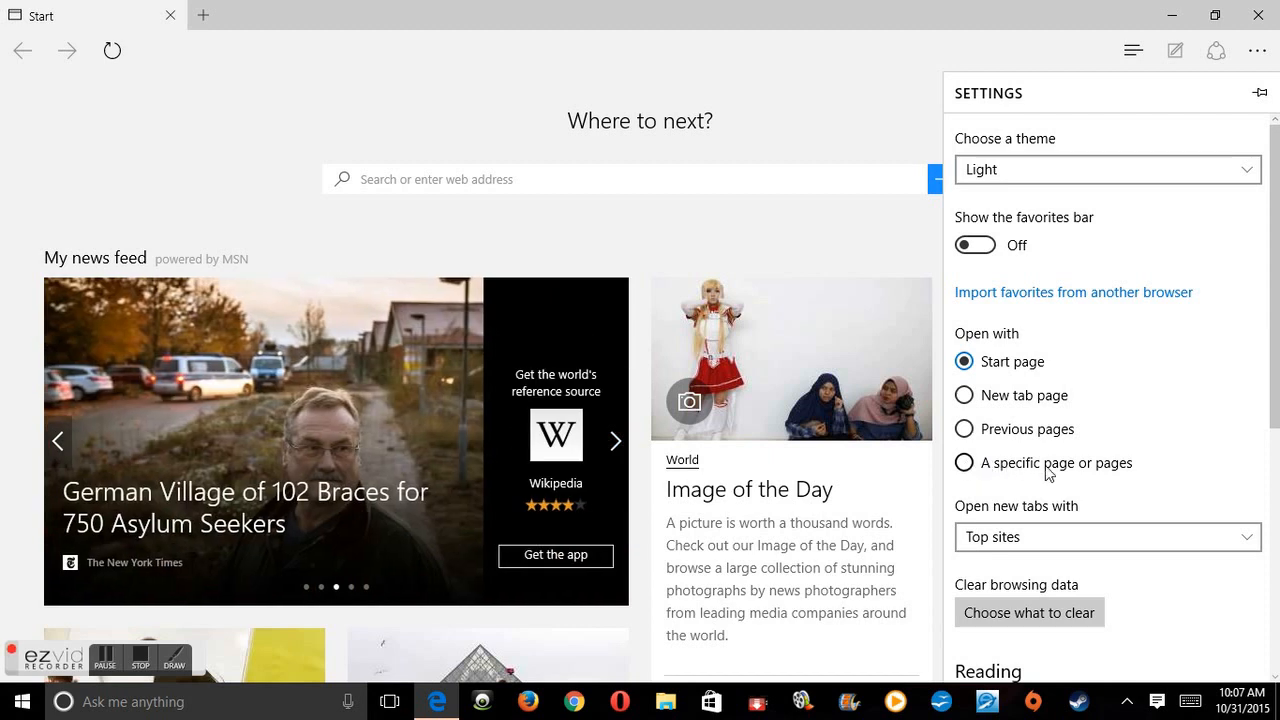
click(964, 462)
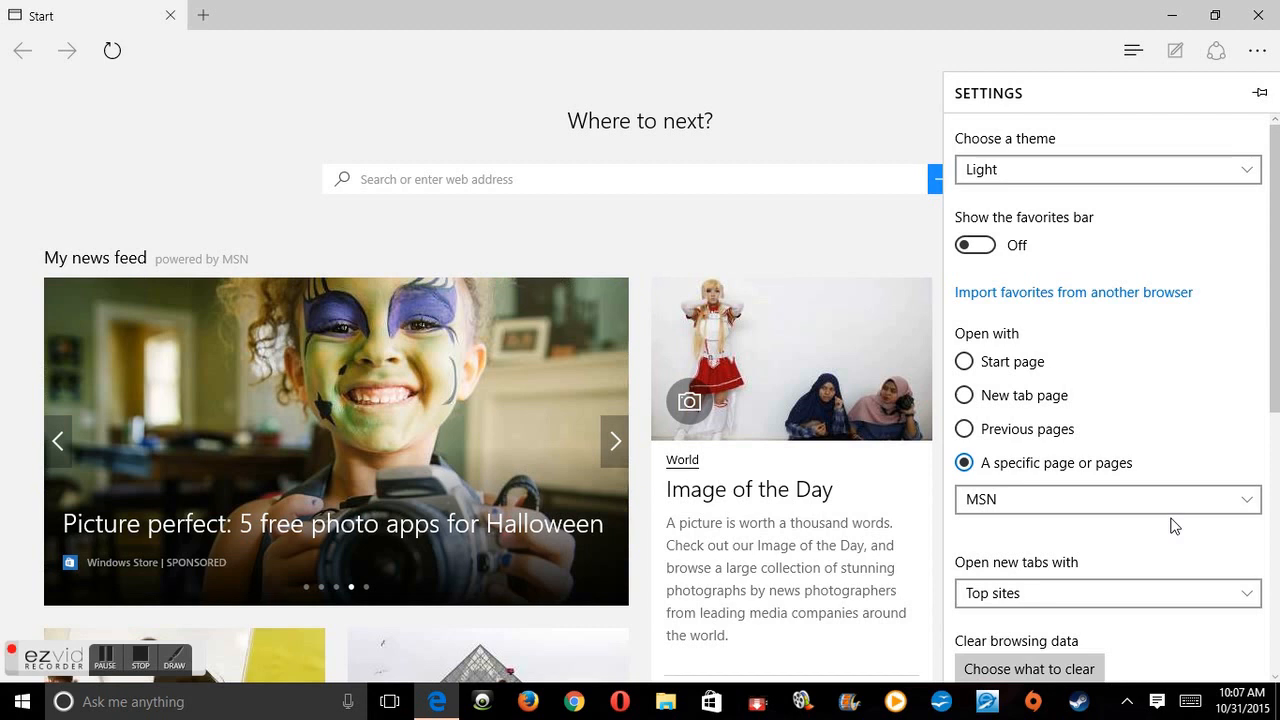
scroll(down, 3)
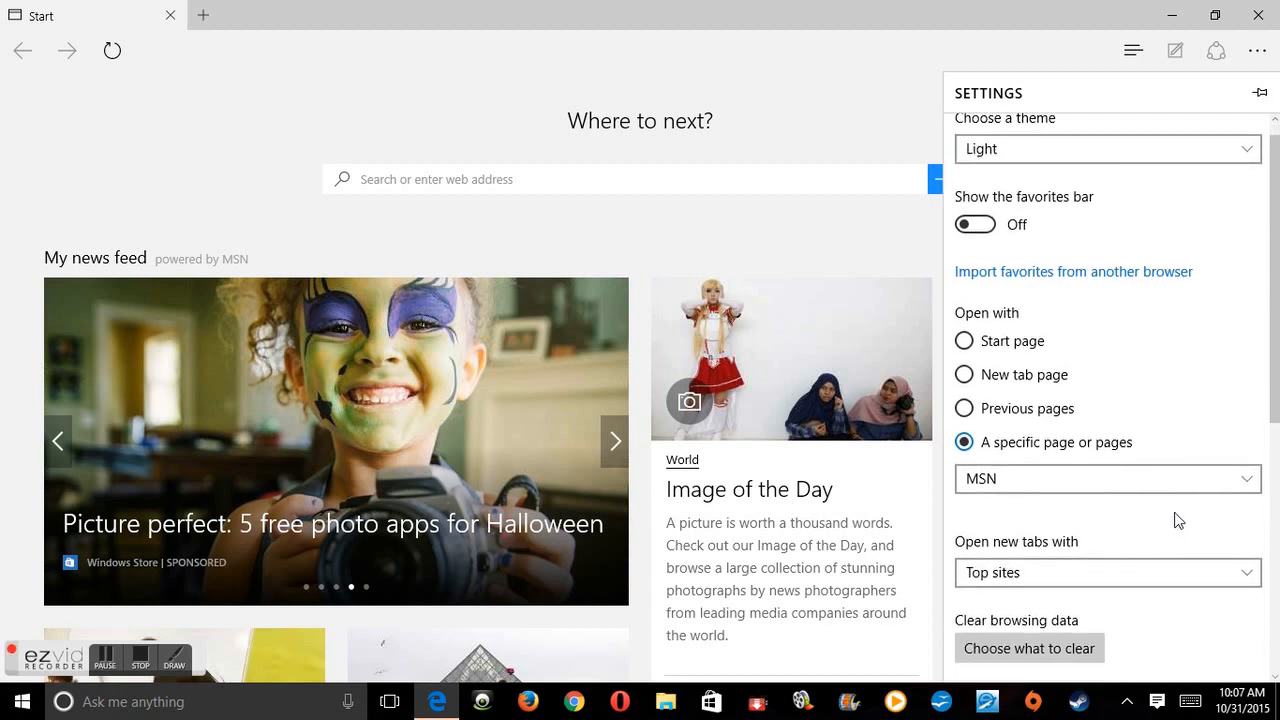
click(1104, 478)
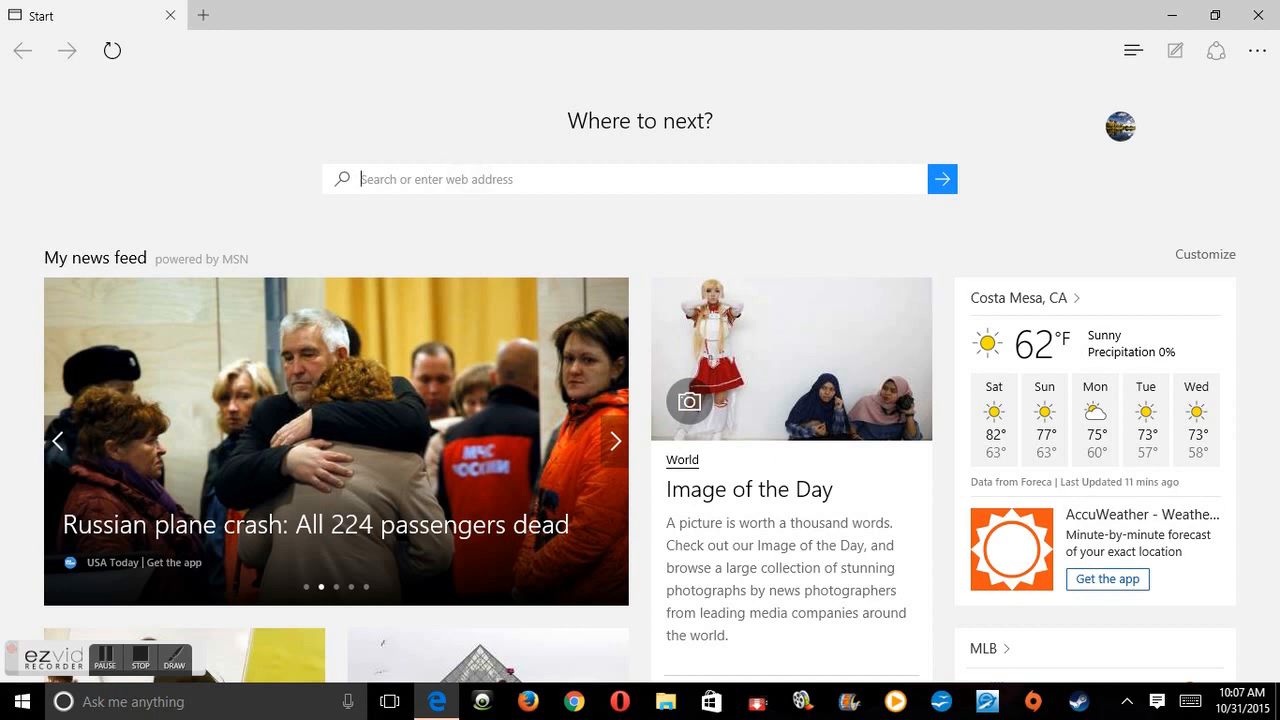
Search Bing for 'yahoo' from the address box and load the Yahoo homepage.
click(616, 440)
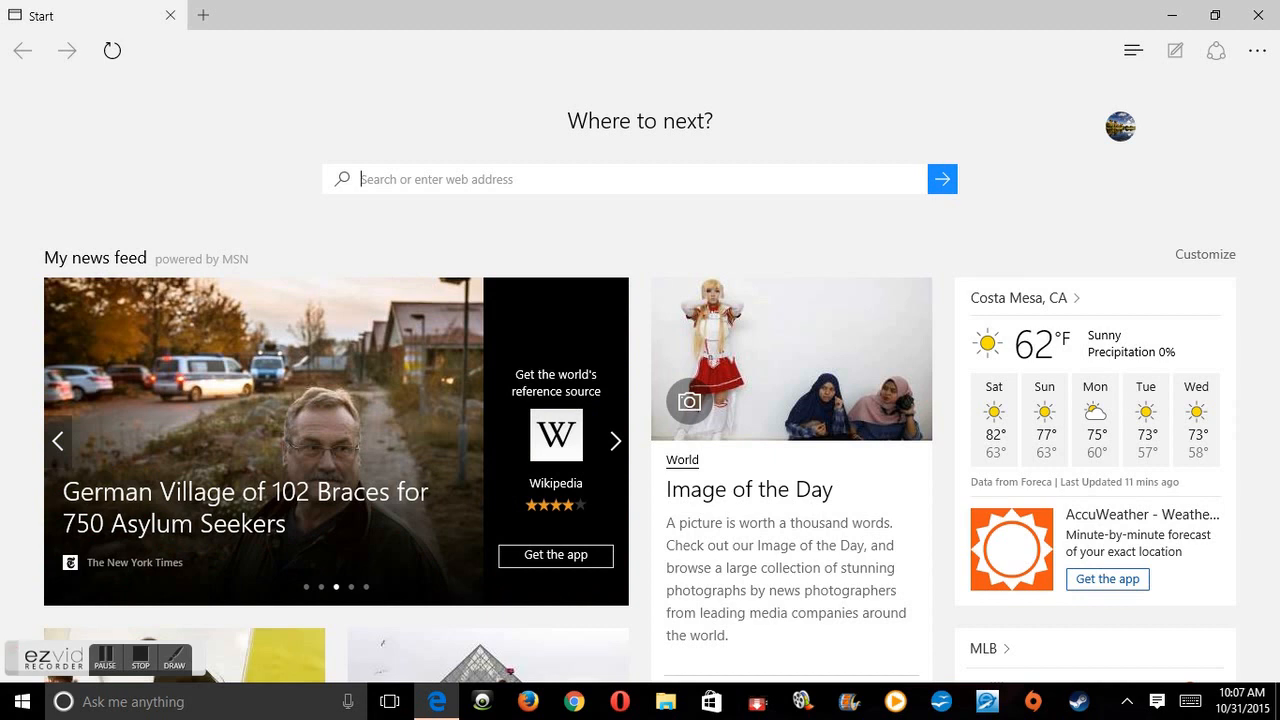
text(yahoo)
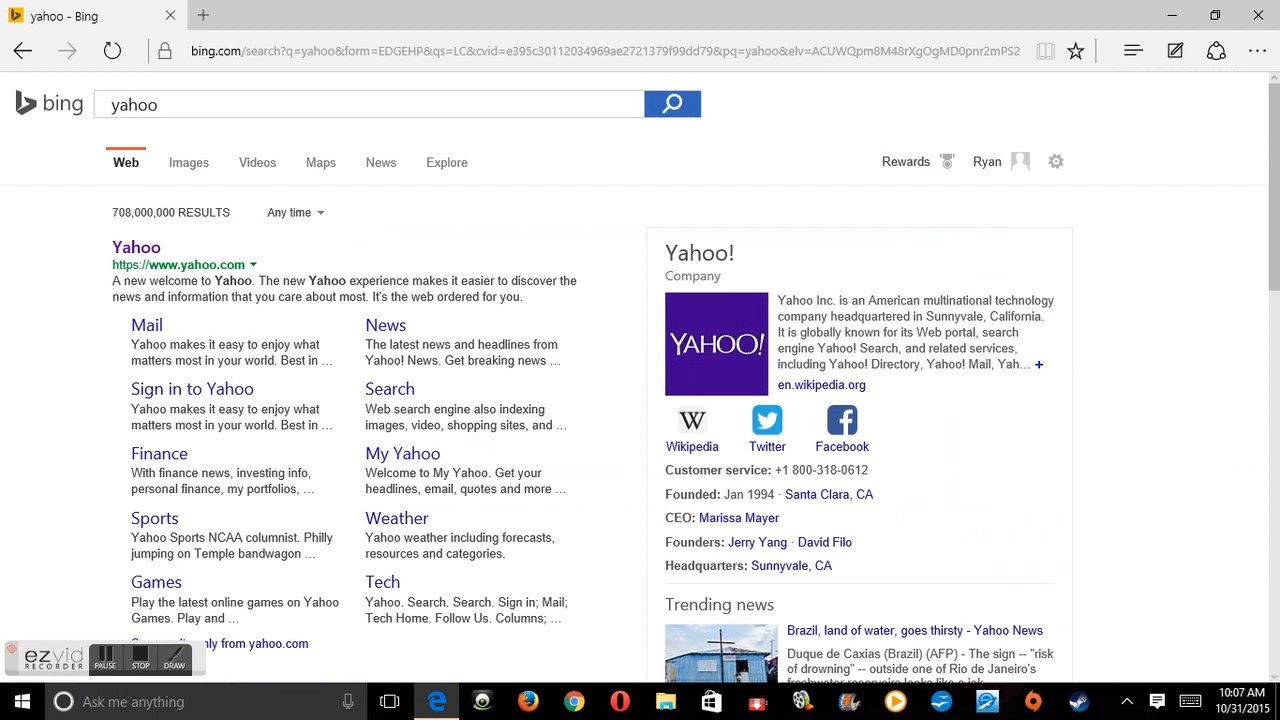
click(136, 248)
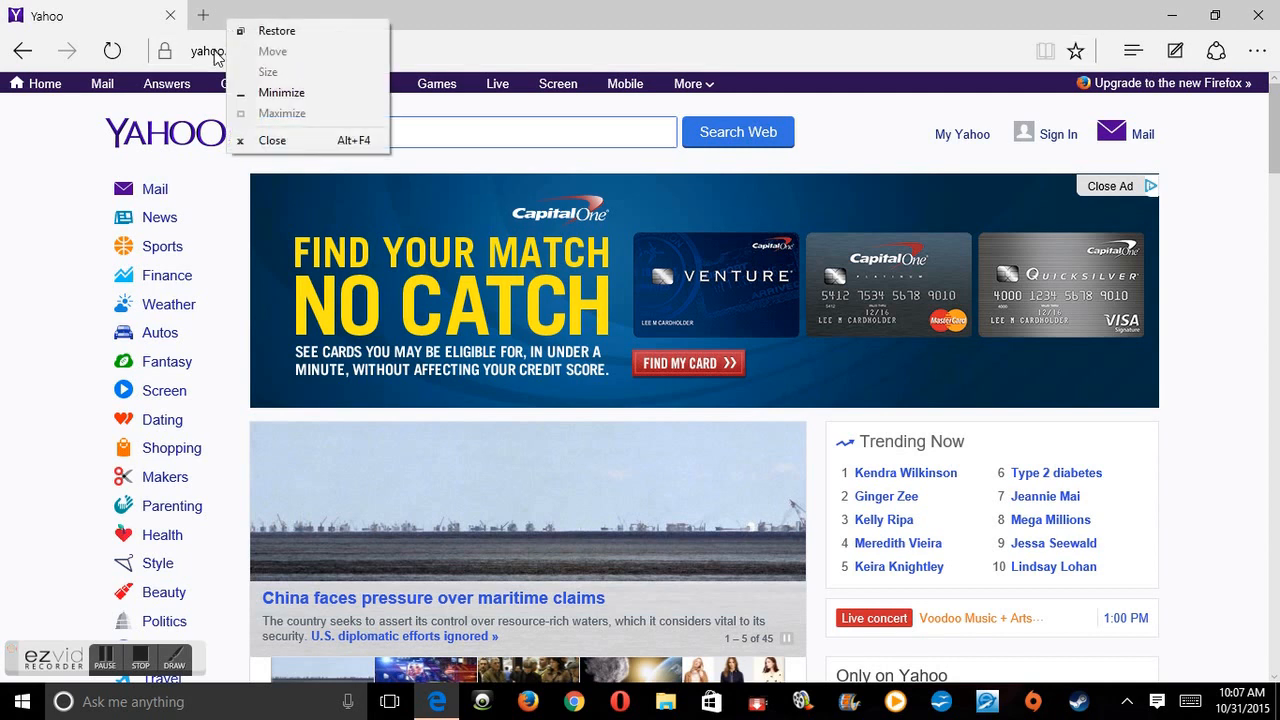
Select and copy Yahoo's full web address from the address bar.
click(250, 50)
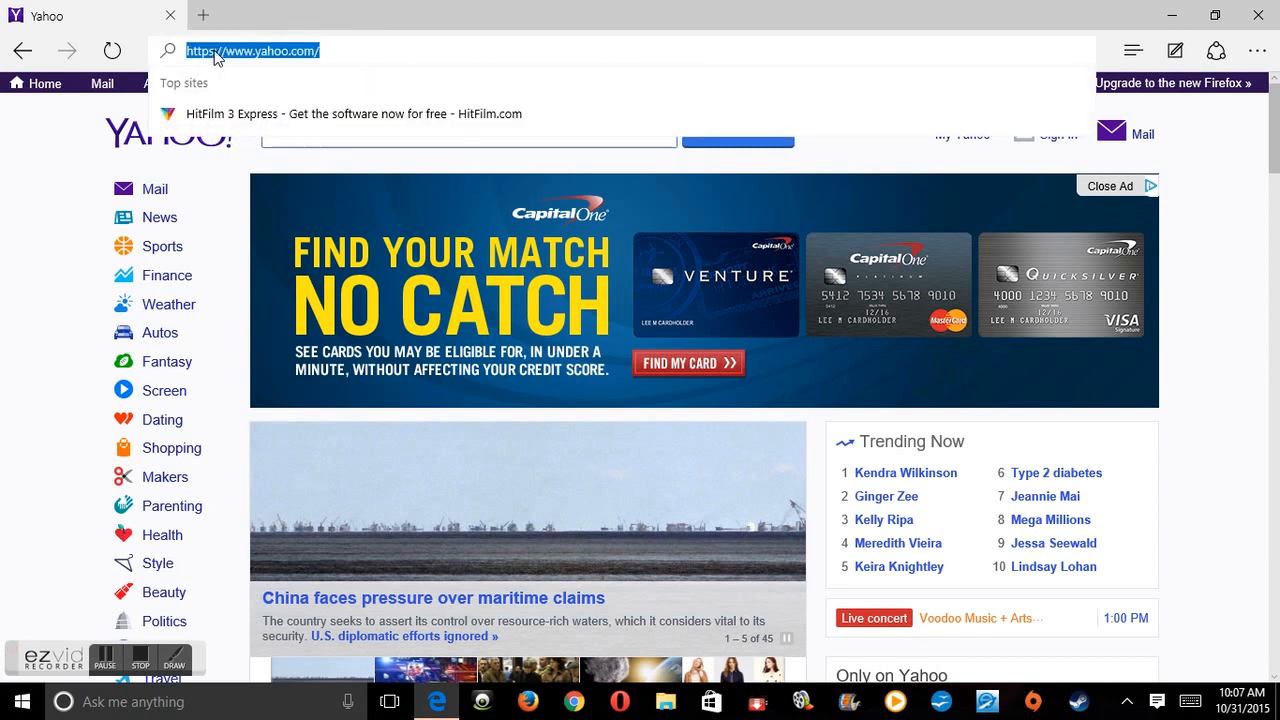
right_click(250, 52)
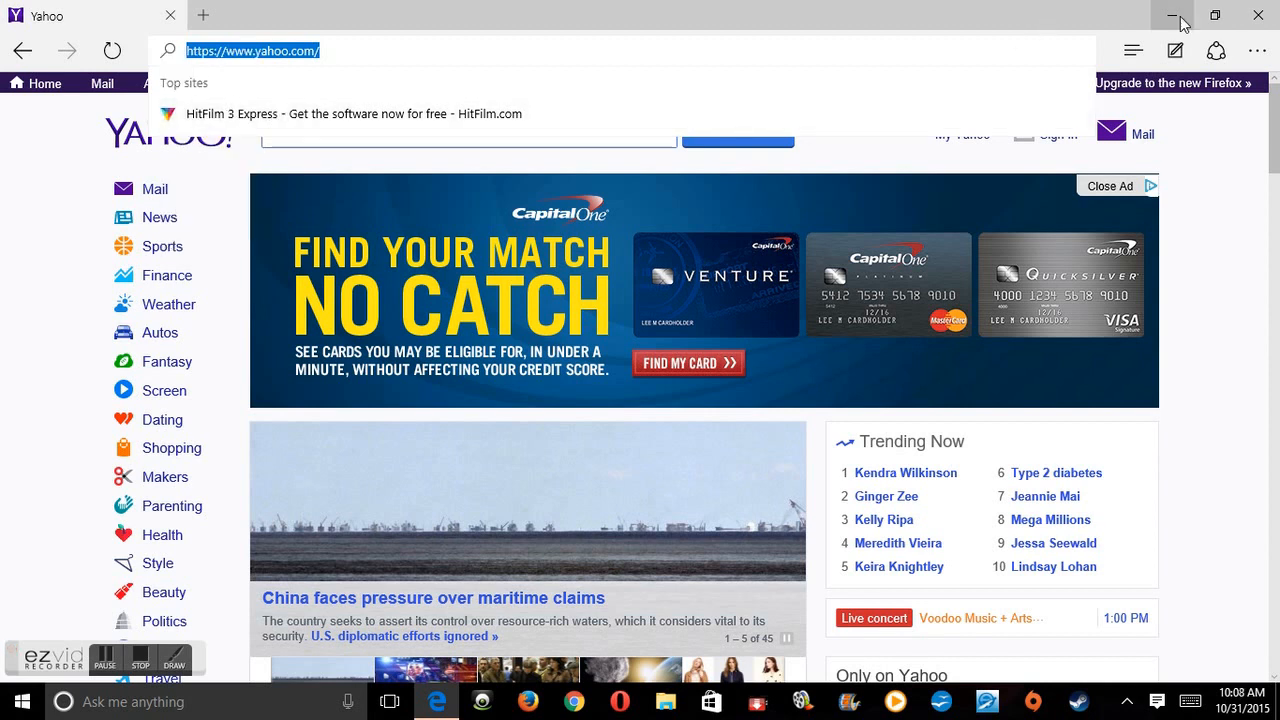
In Edge settings, choose to open with 'A specific page or pages'.
click(1256, 50)
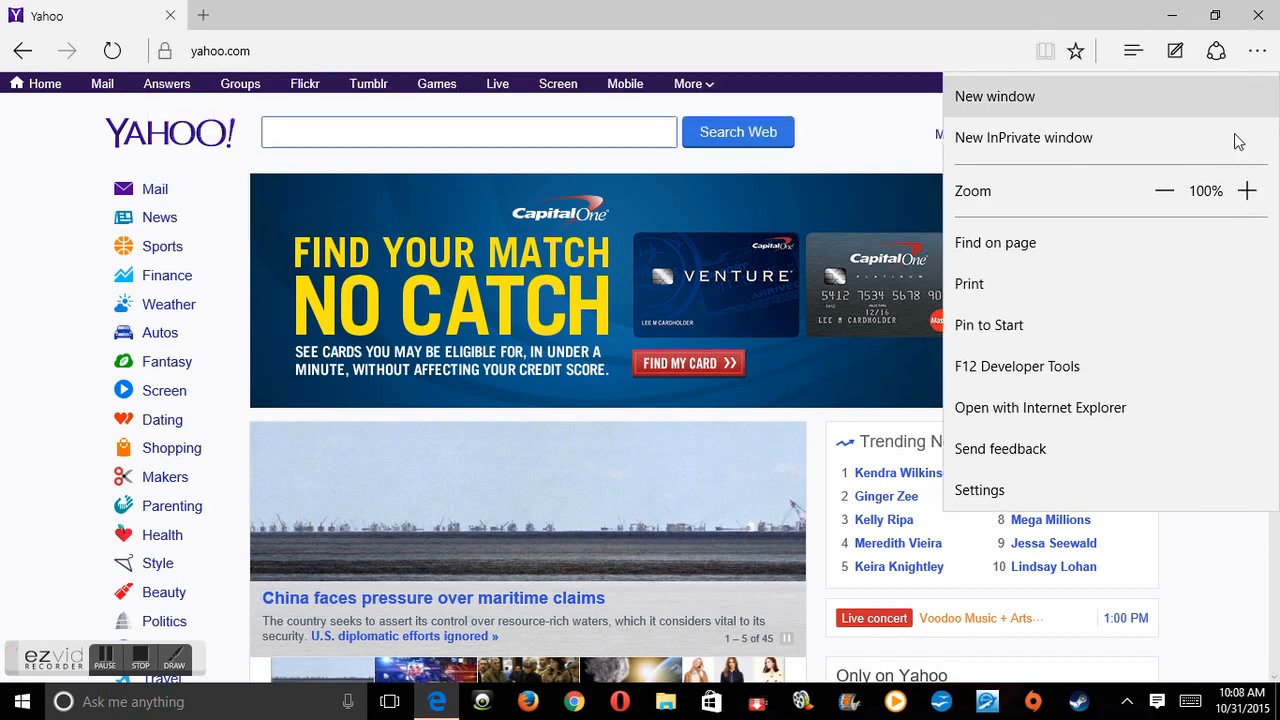
mouse_move(1084, 490)
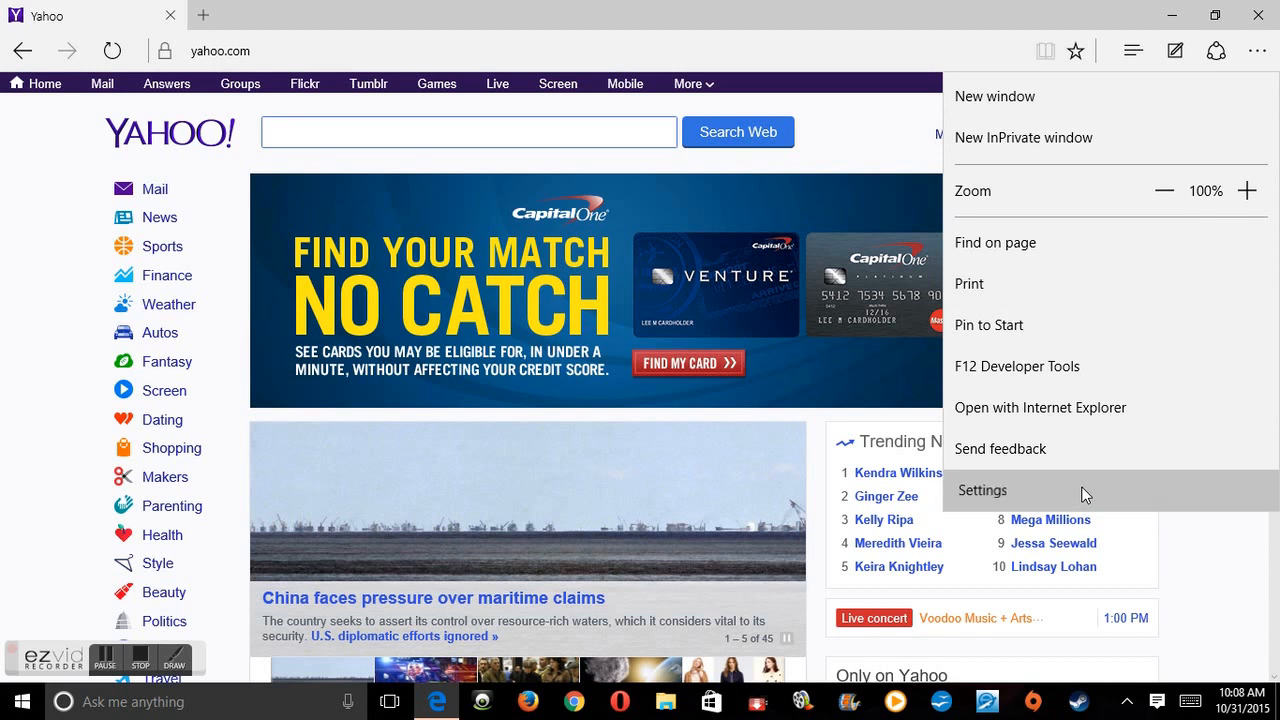
click(982, 490)
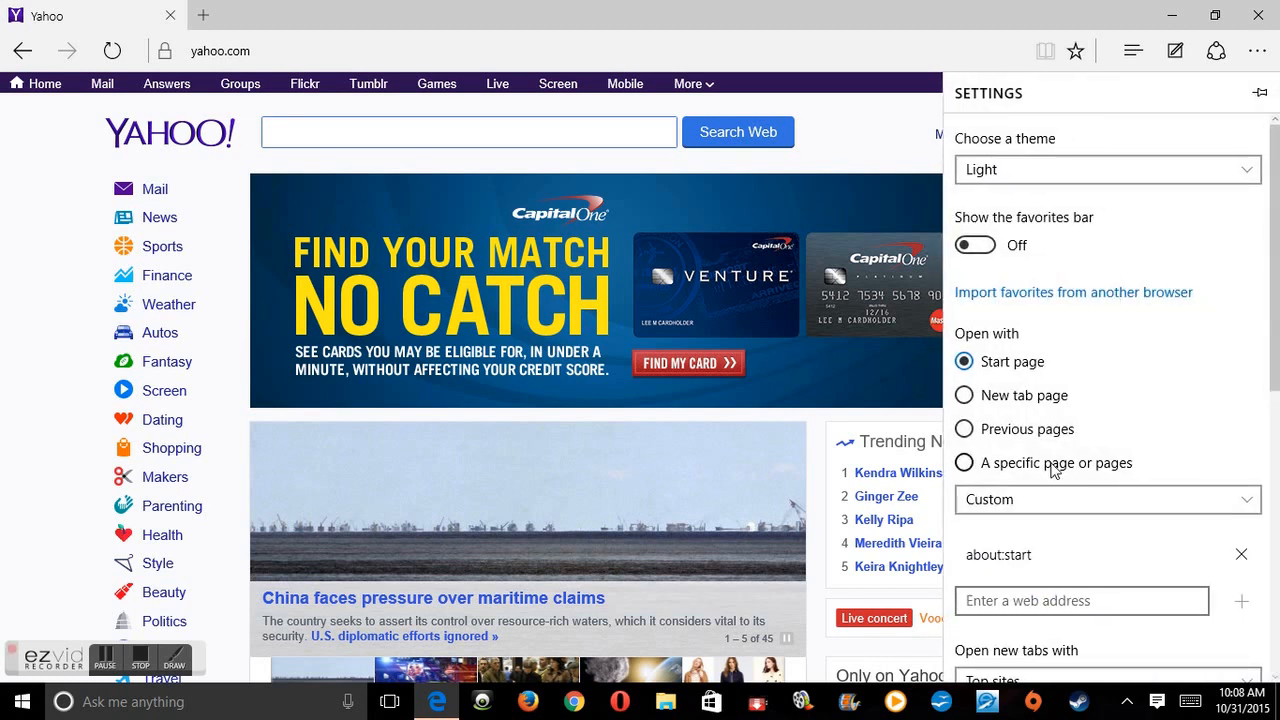
click(964, 464)
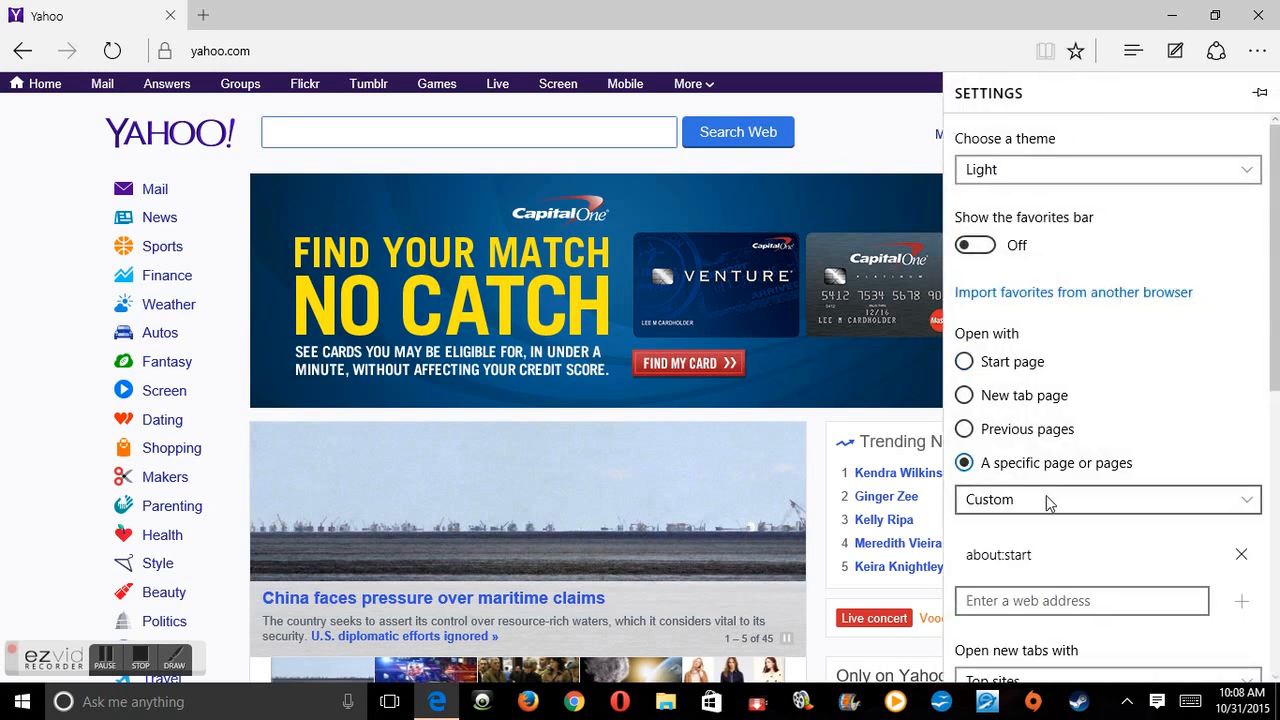
click(1082, 600)
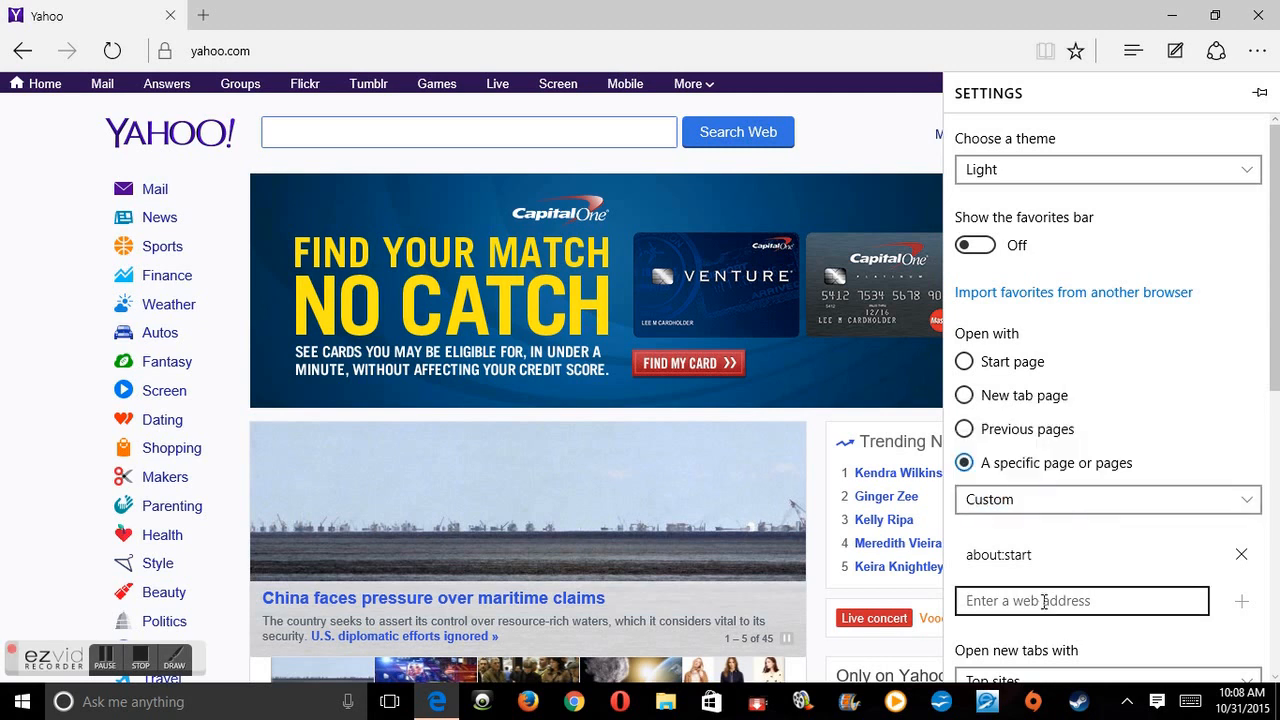
click(1082, 600)
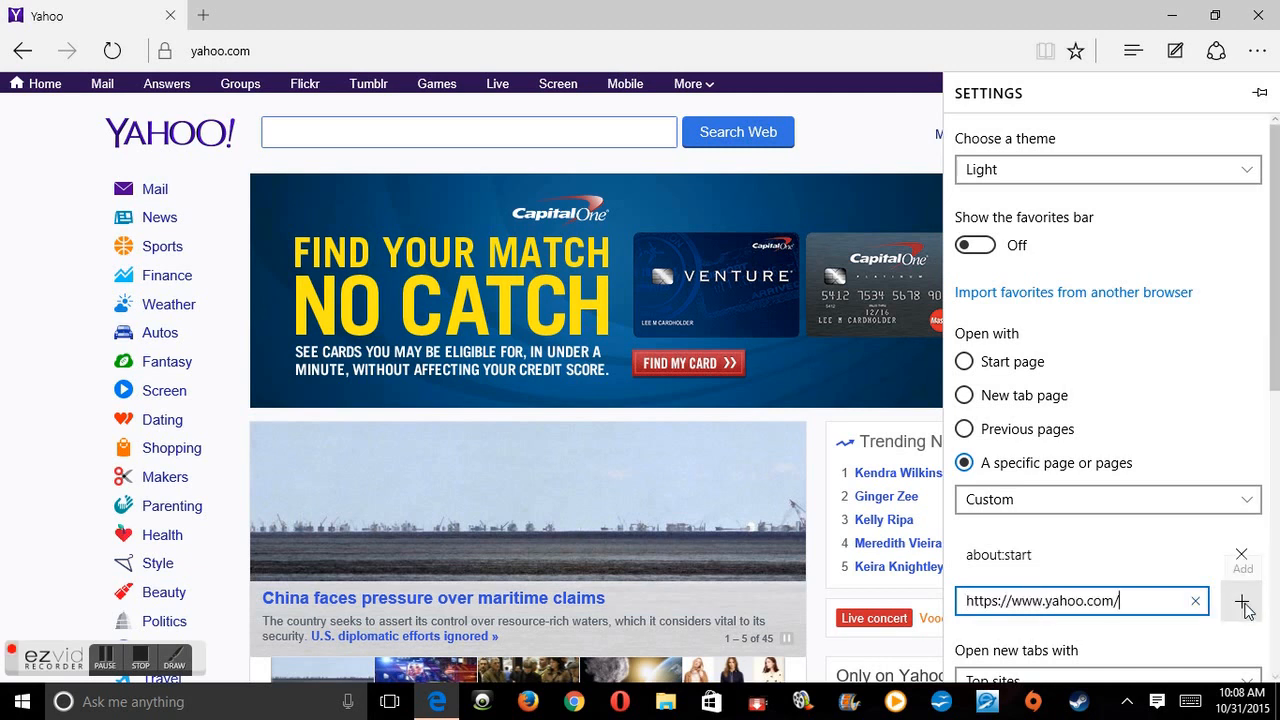
click(1242, 600)
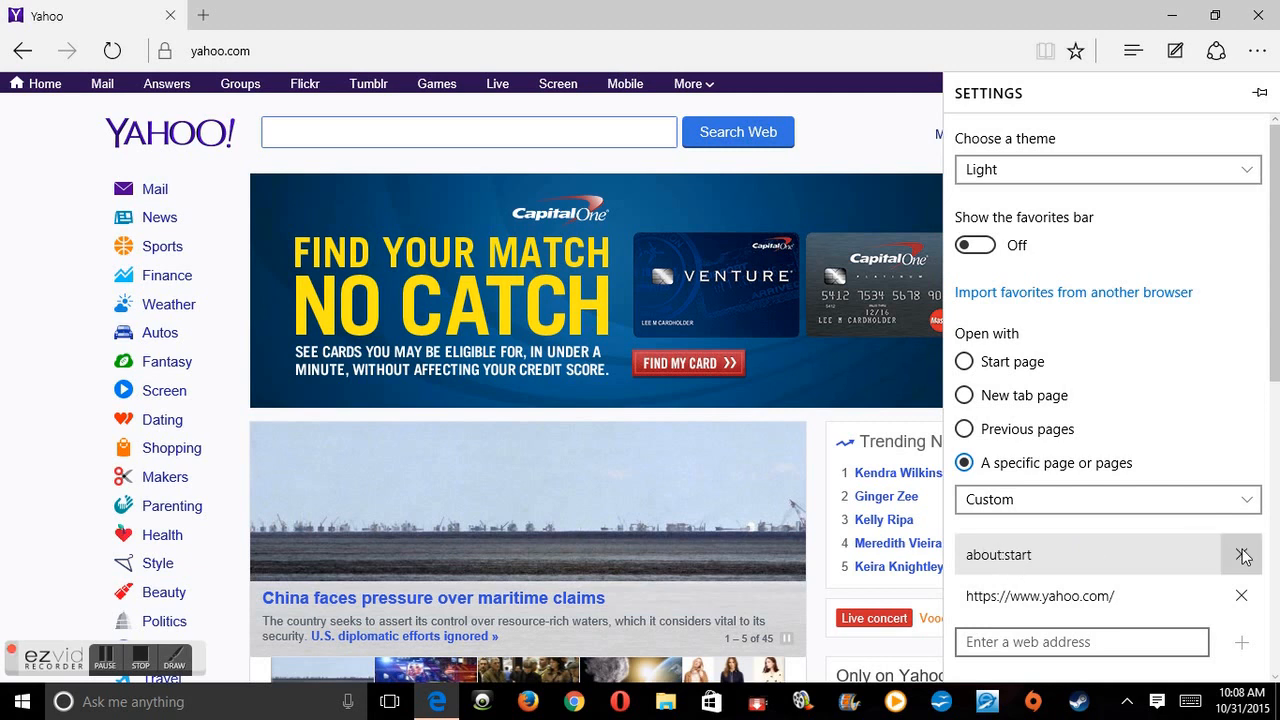
click(1240, 554)
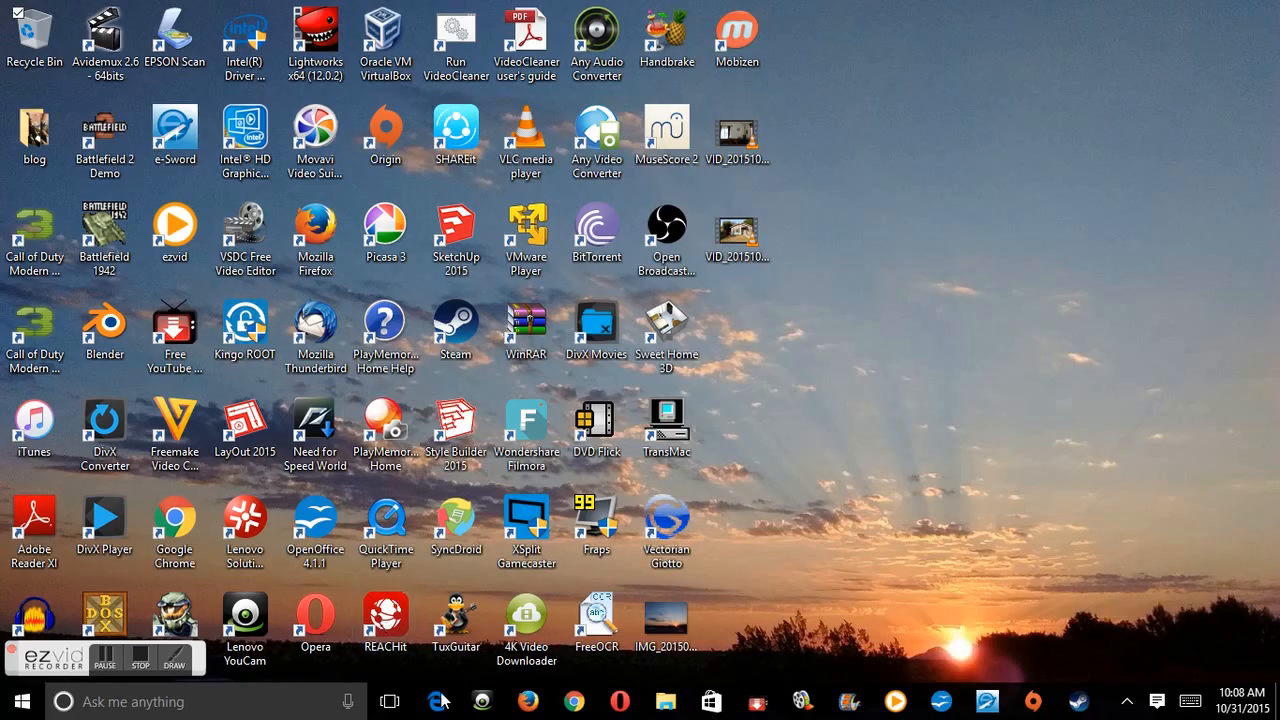
Relaunch Edge from the taskbar to confirm it opens on the Yahoo homepage.
click(436, 700)
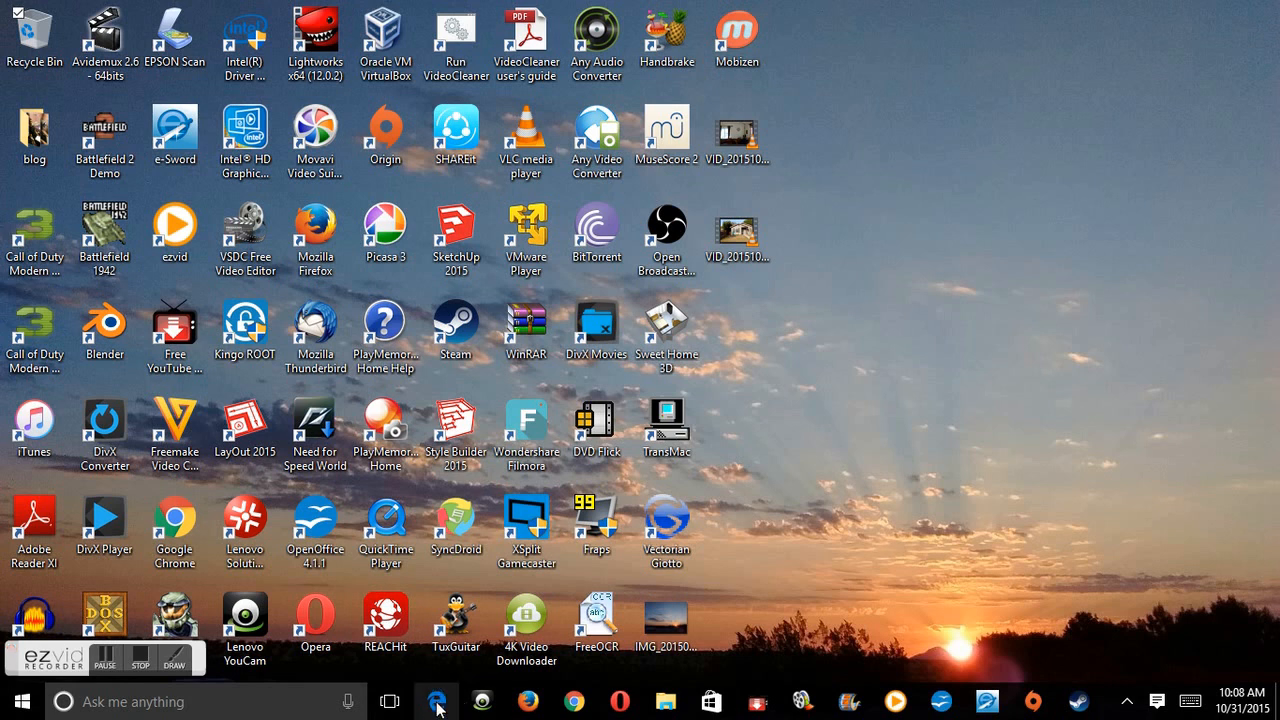
click(436, 700)
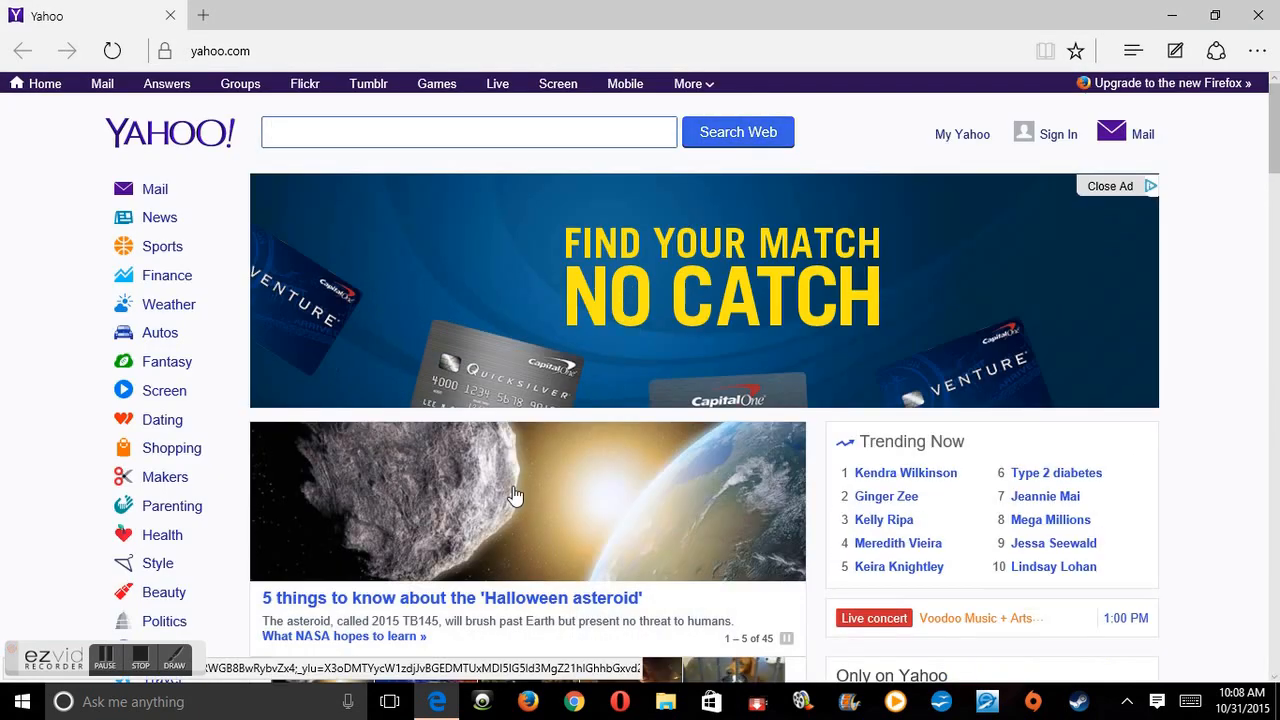